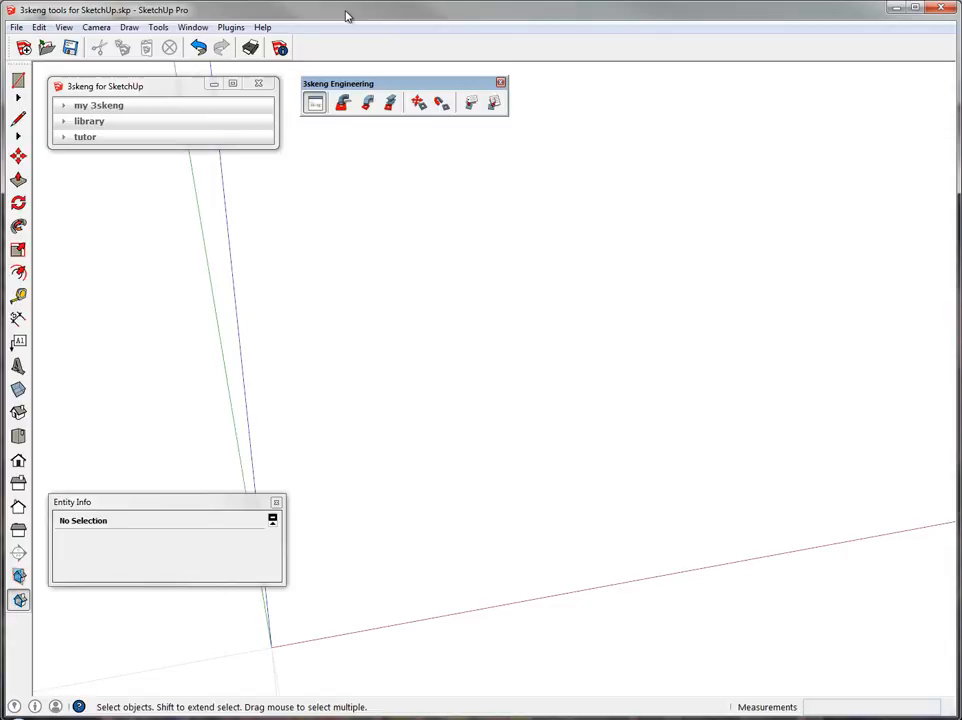
Choose the HP American piles HP 10x10x42 I-section from the 3skeng library
left_click(388, 104)
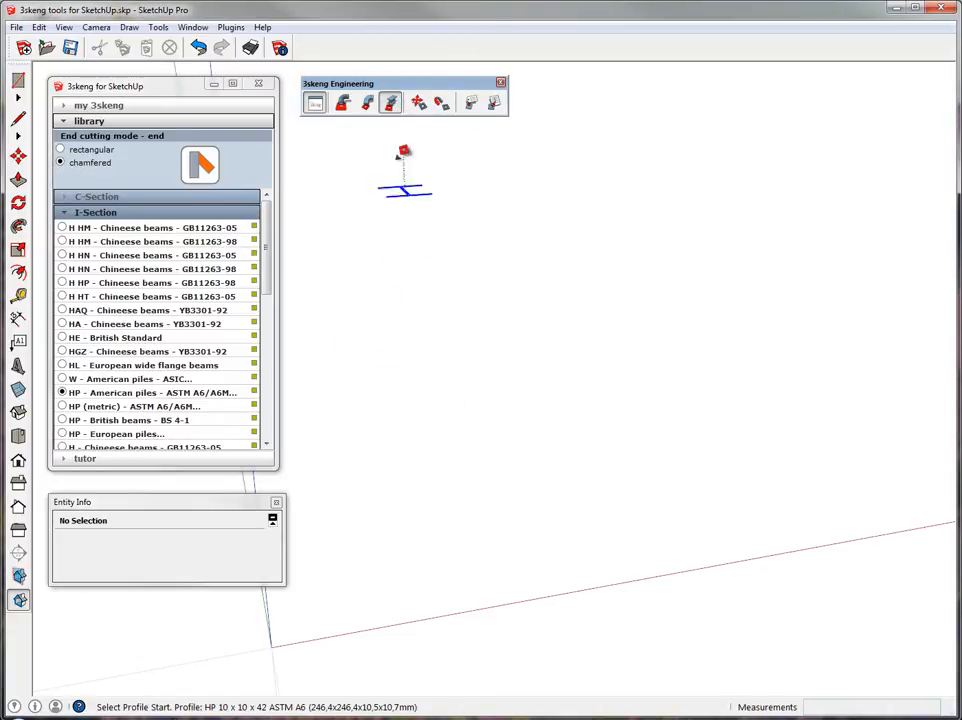
mouse_move(396, 482)
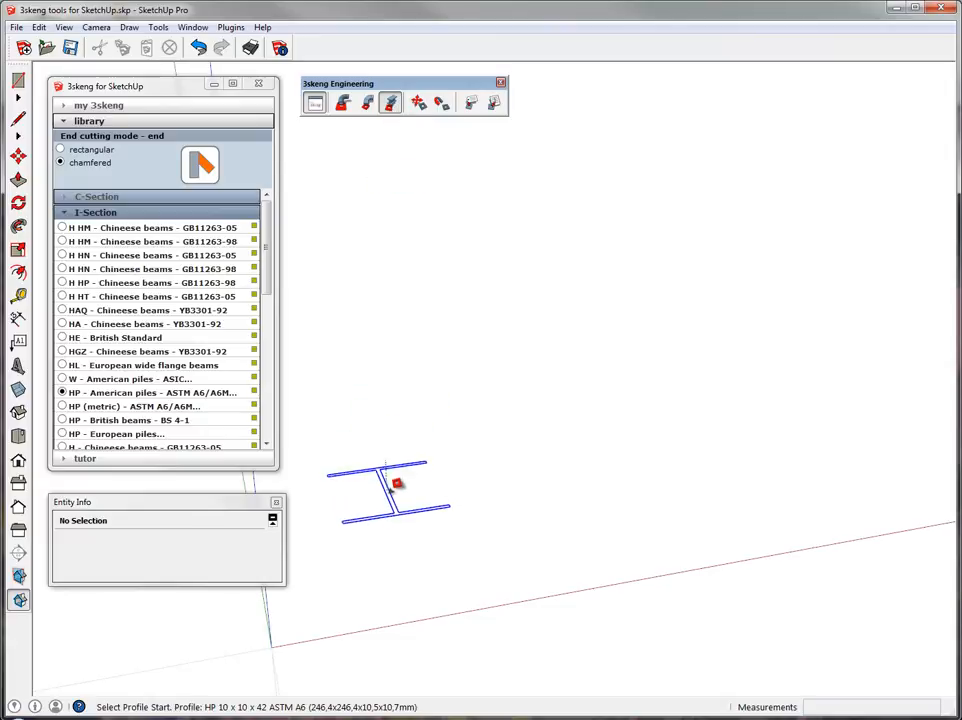
left_click(150, 282)
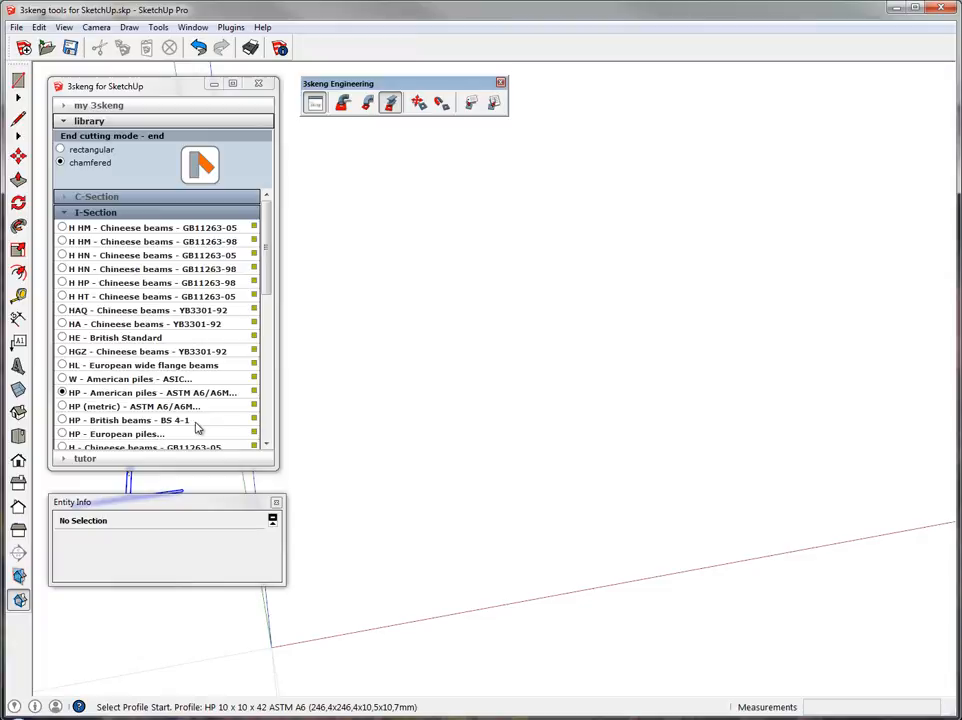
left_click(96, 212)
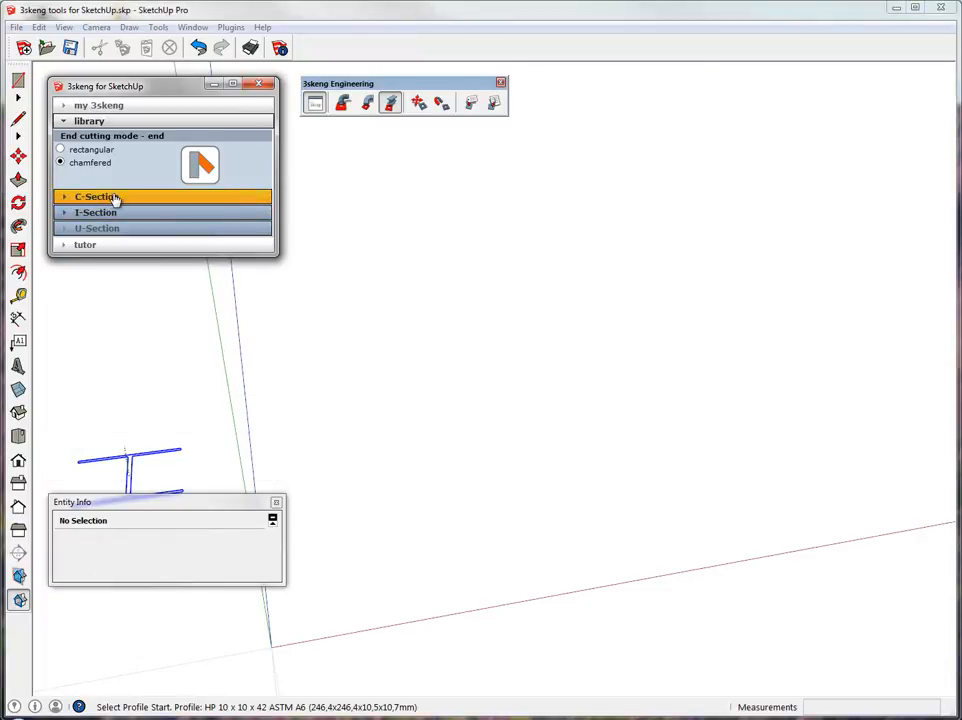
left_click(96, 212)
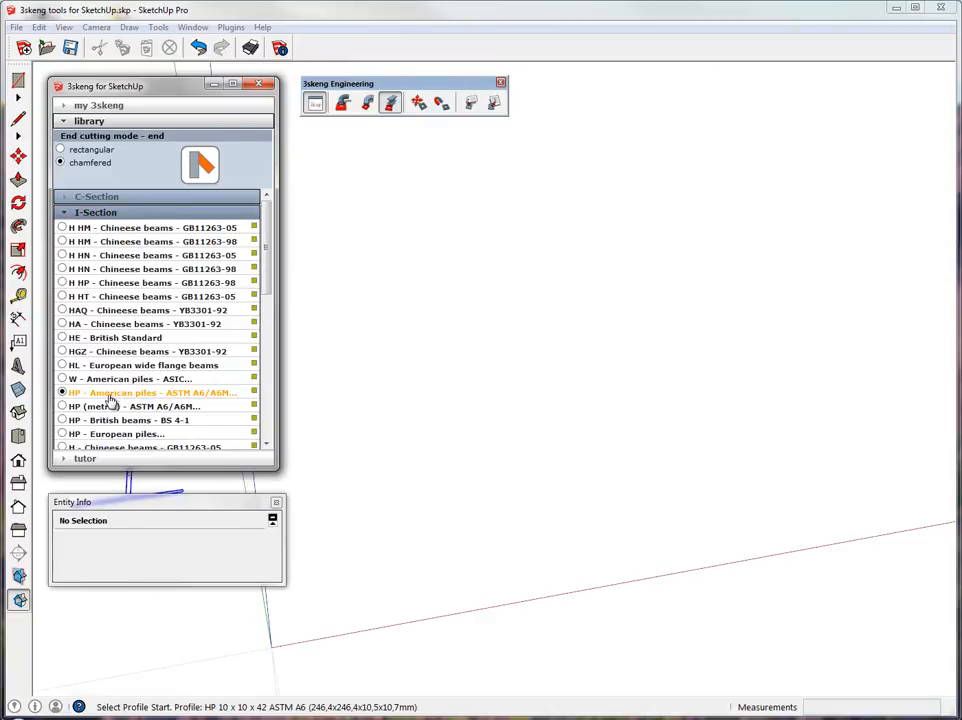
left_click(464, 456)
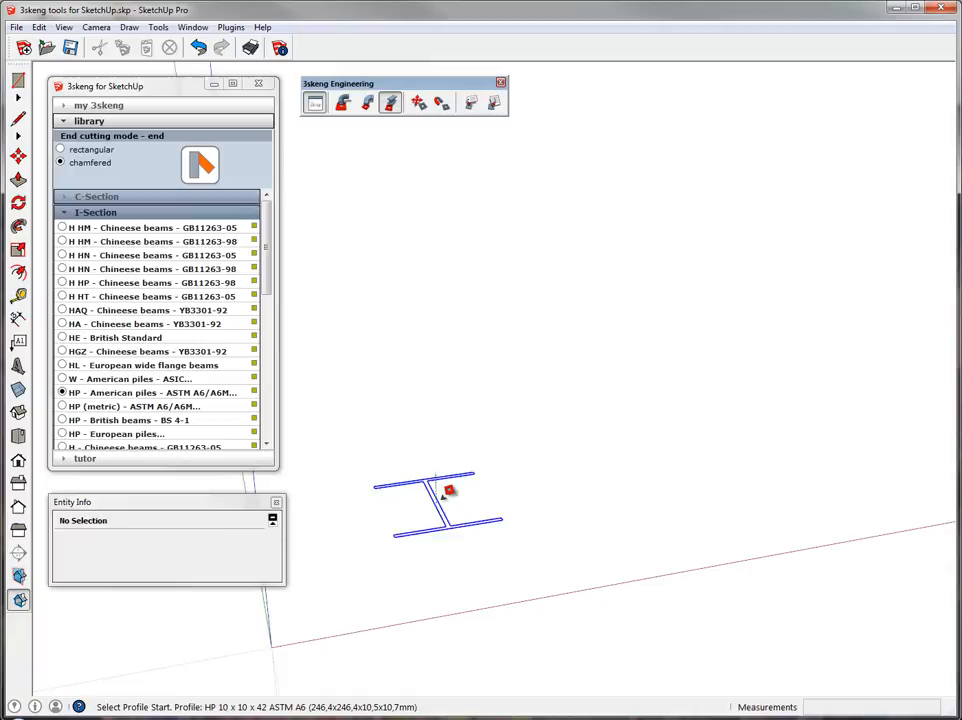
Place the column's start point at the origin
left_click(440, 500)
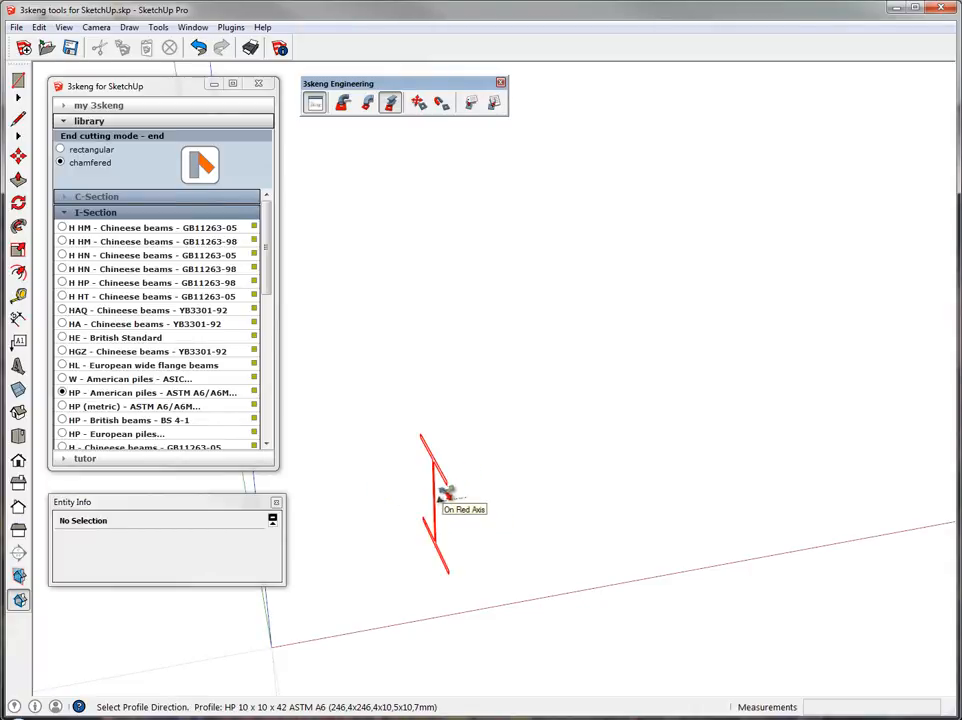
mouse_move(498, 490)
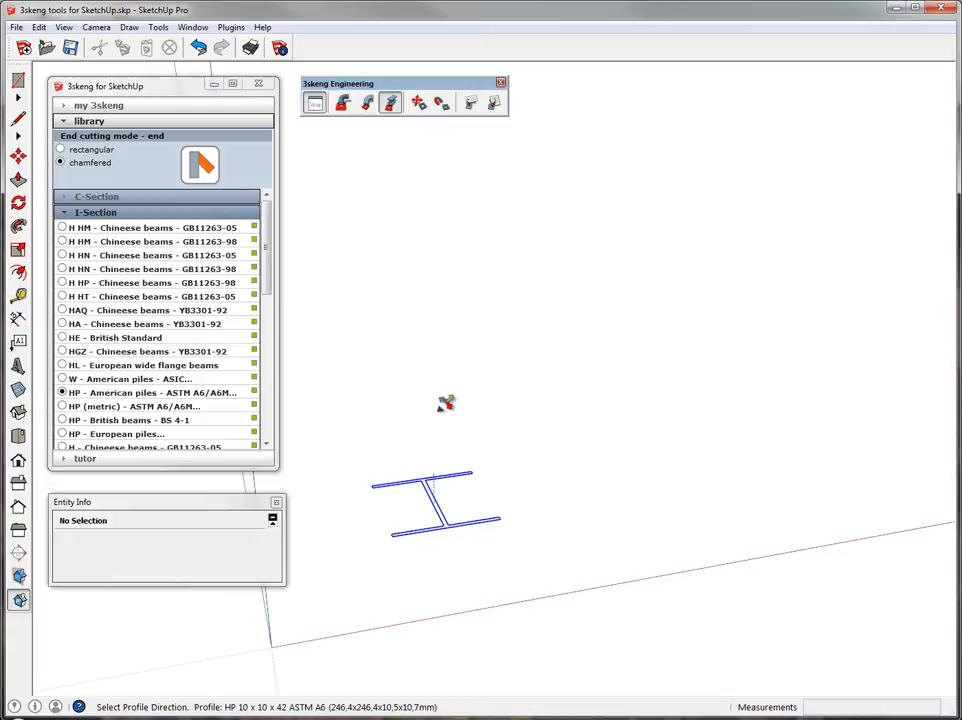
mouse_move(448, 402)
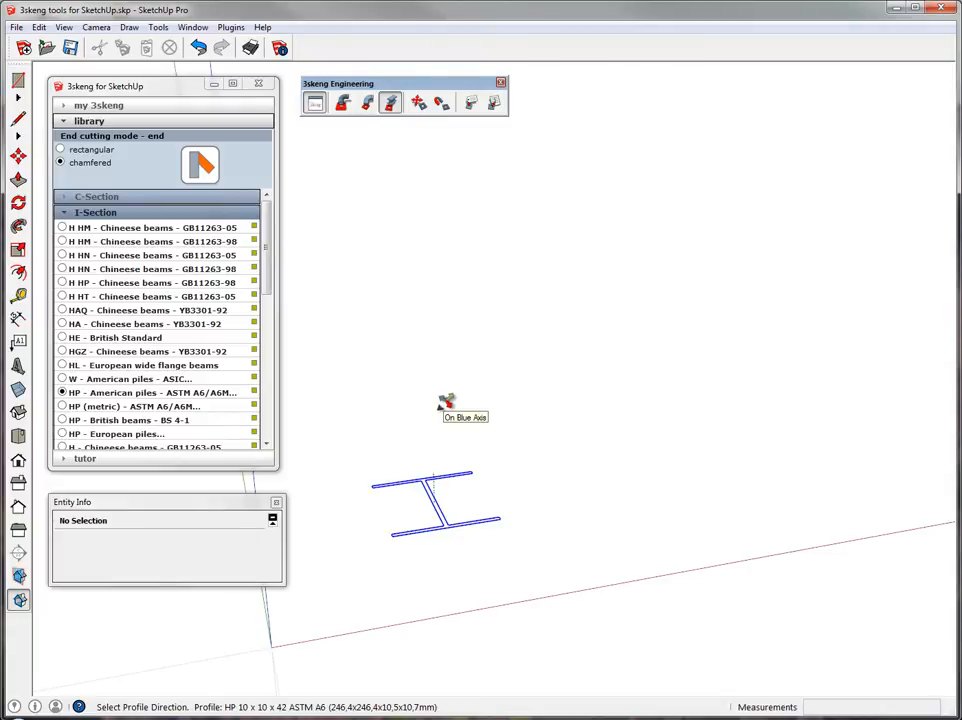
mouse_move(448, 402)
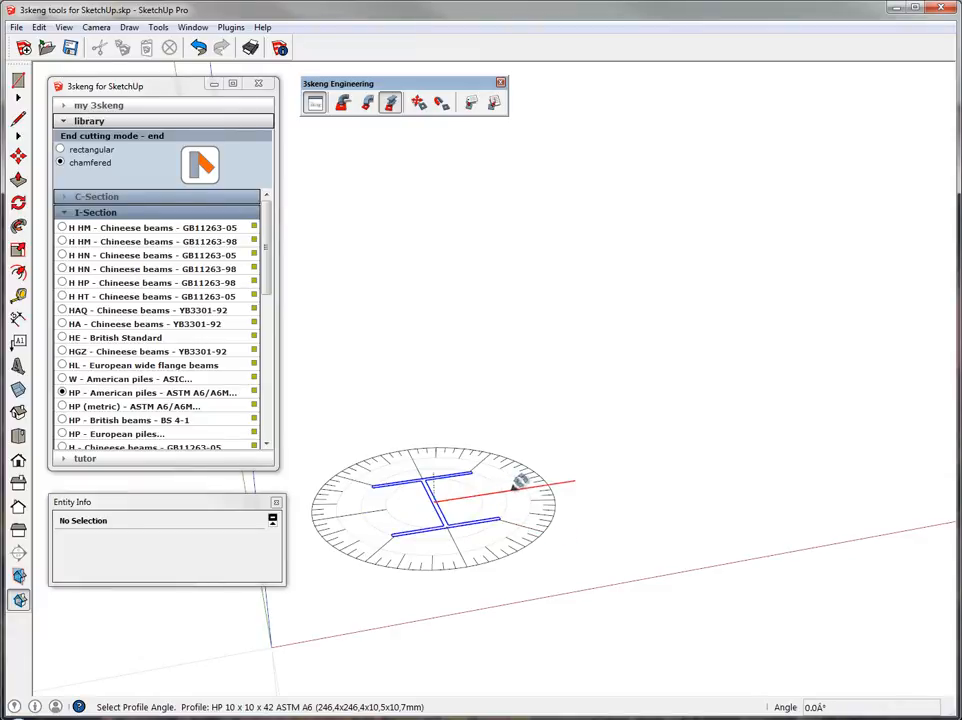
mouse_move(530, 486)
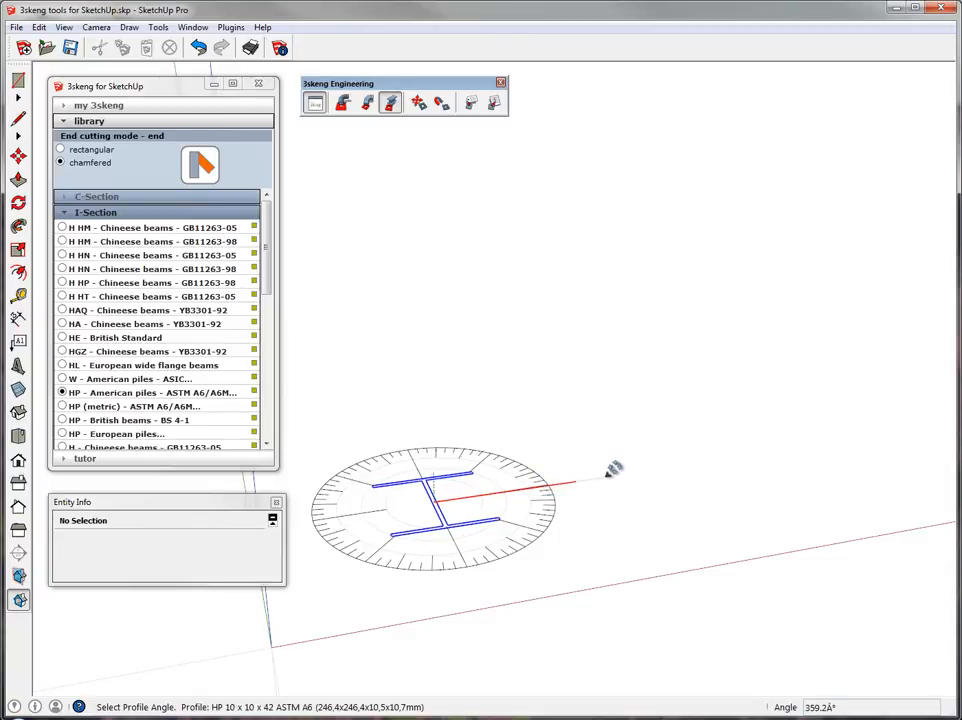
mouse_move(570, 400)
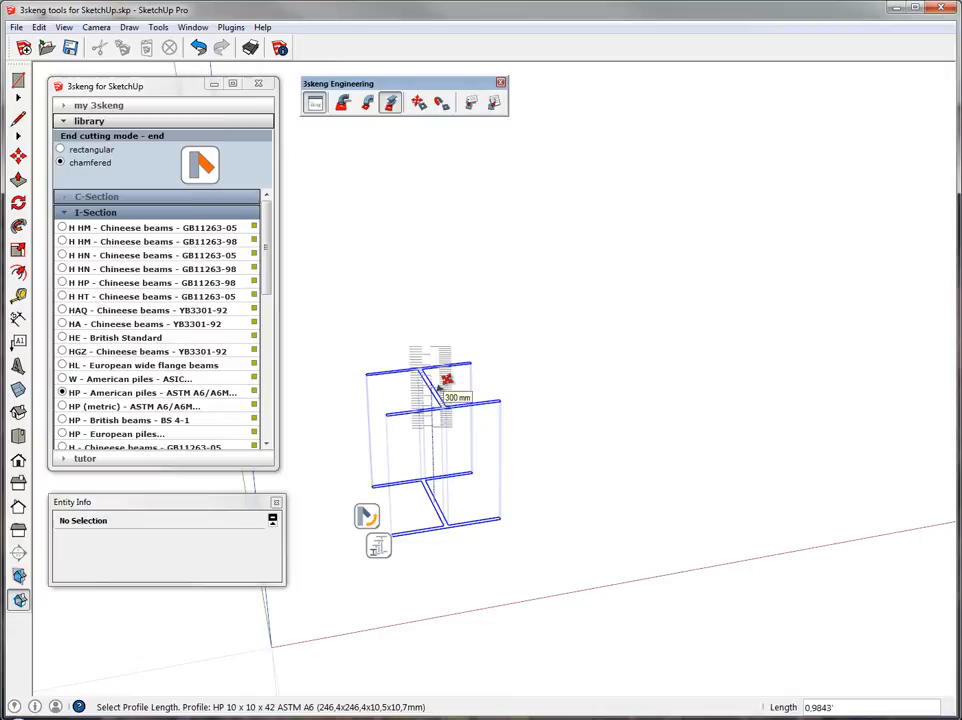
mouse_move(450, 384)
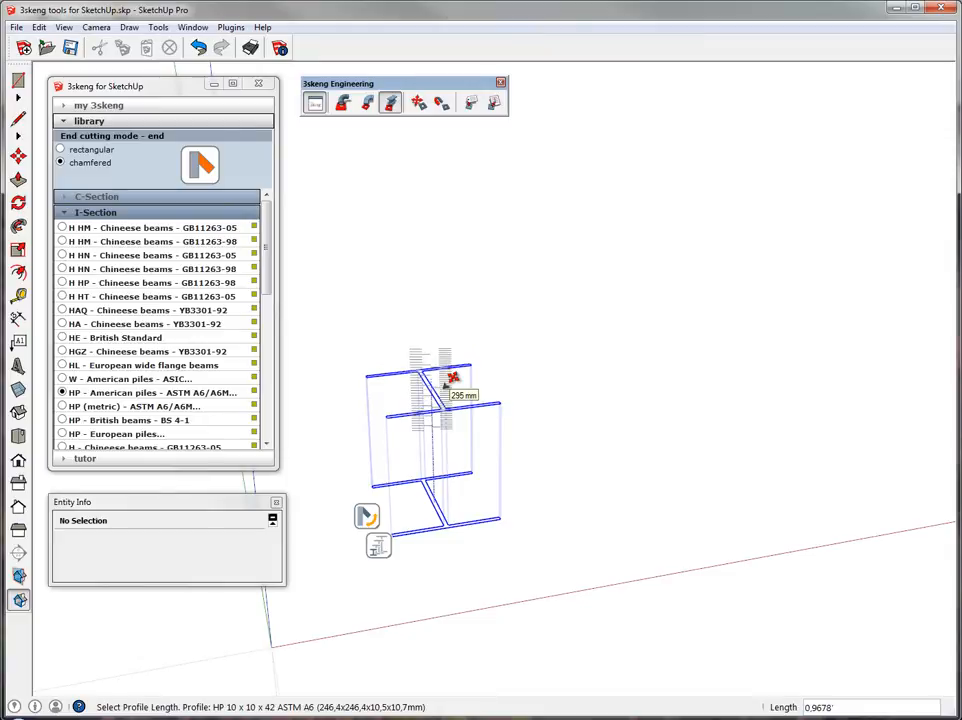
Give the vertical column a length of 18
type("18")
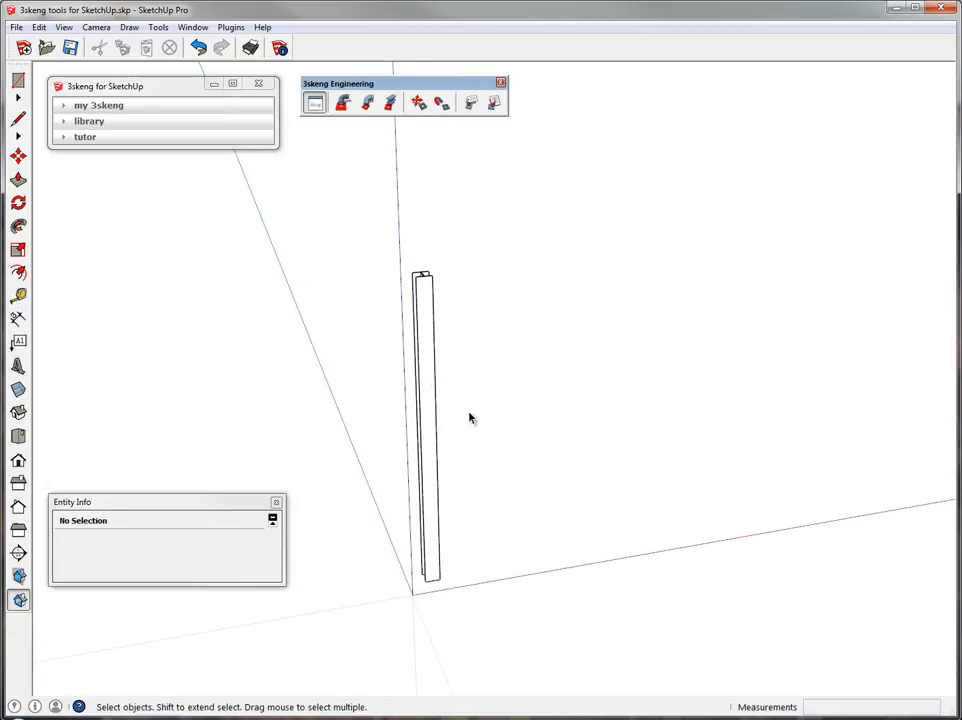
Select the finished column ready for copying into a row
left_click(424, 430)
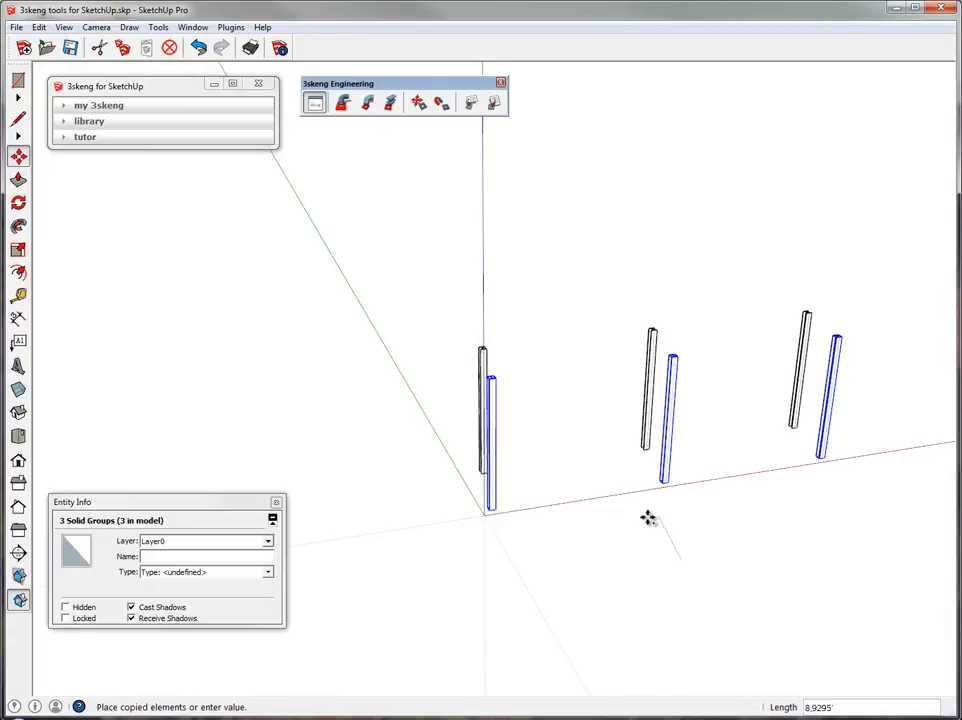
mouse_move(648, 520)
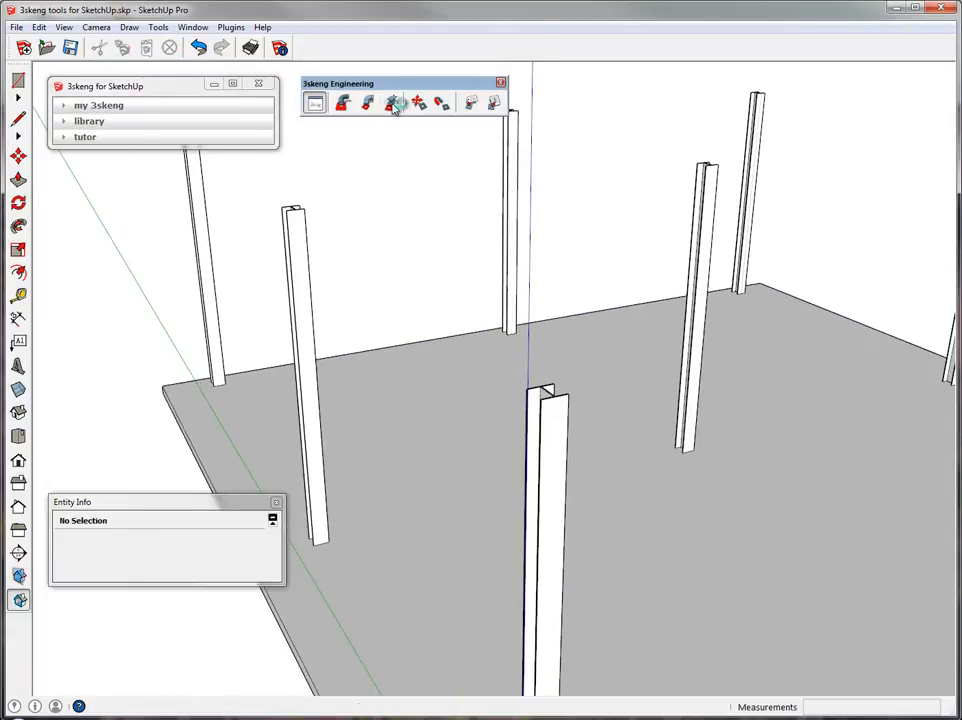
Start a new HP beam from the top edge of a column
left_click(88, 122)
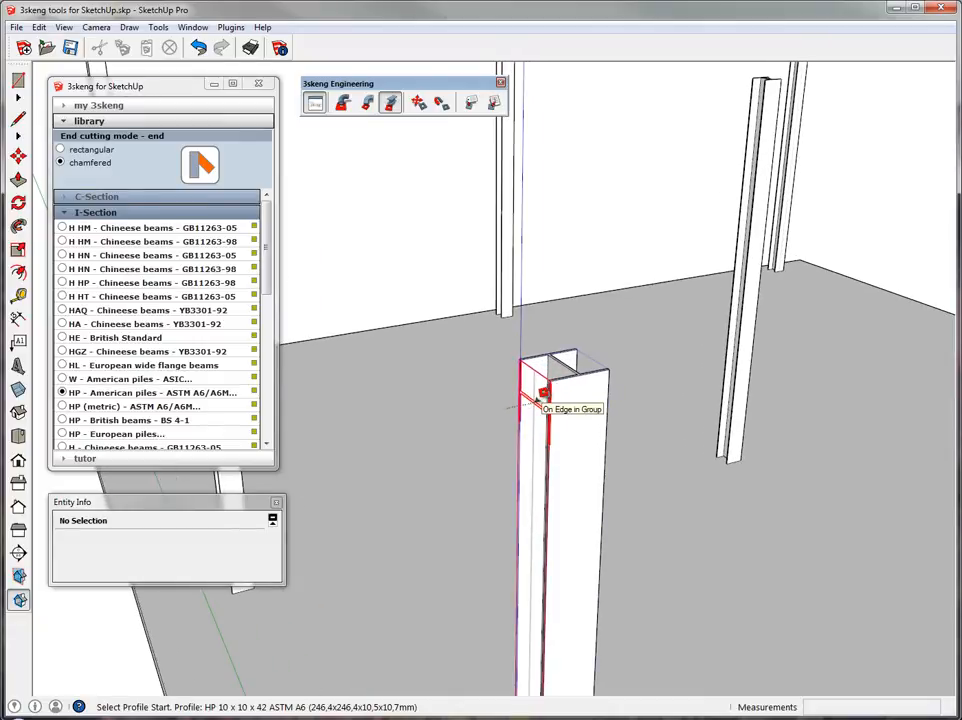
left_click(540, 390)
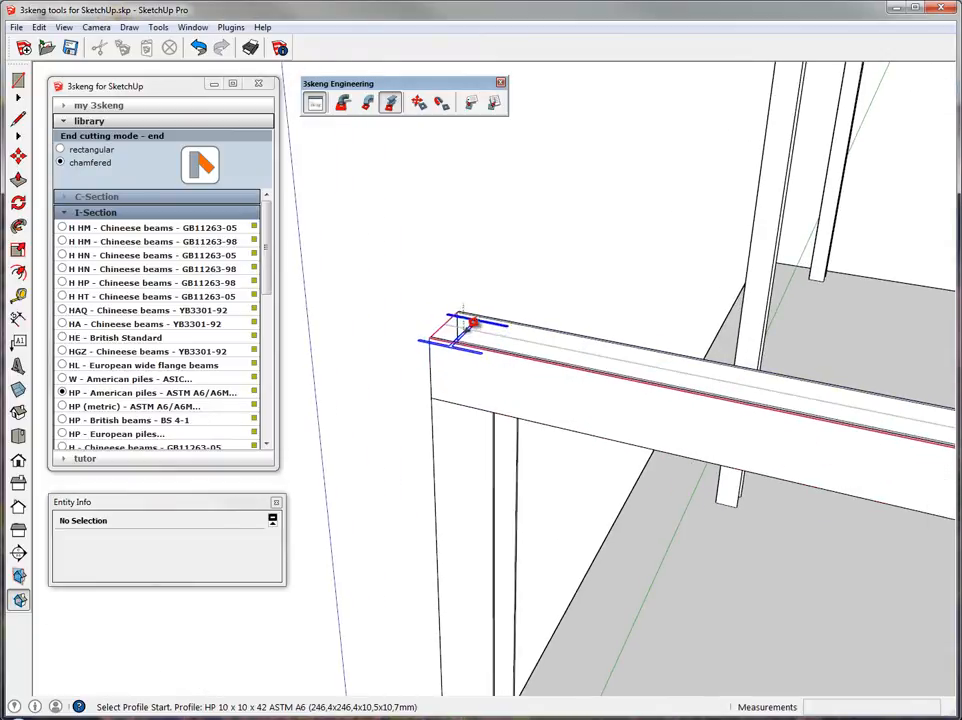
Fix the beam's end point at the next column and set its profile orientation
left_click(476, 324)
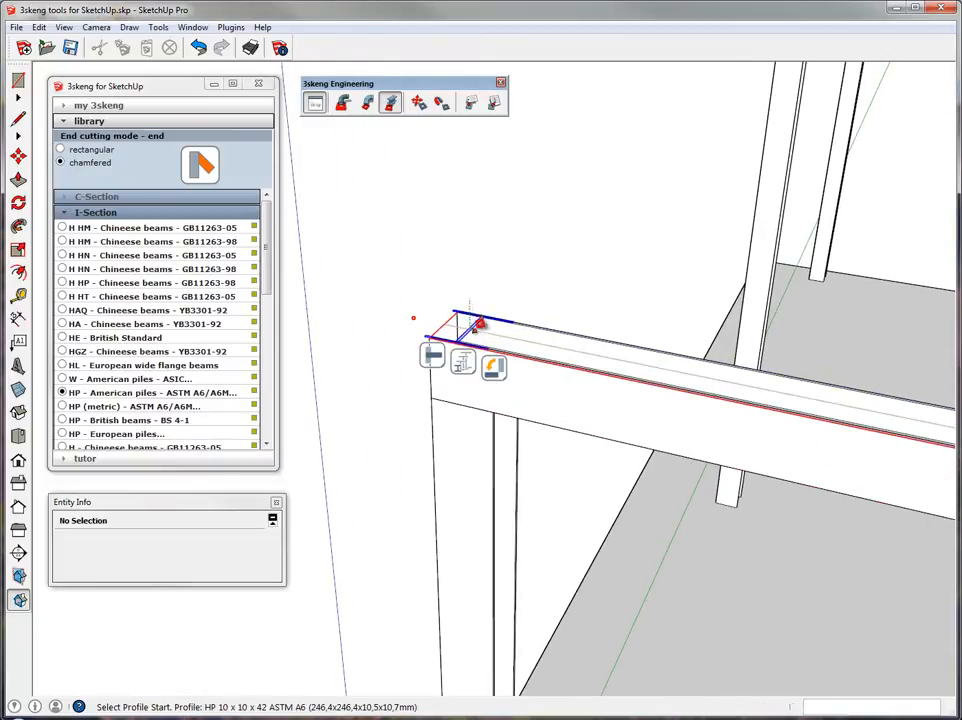
left_click(456, 324)
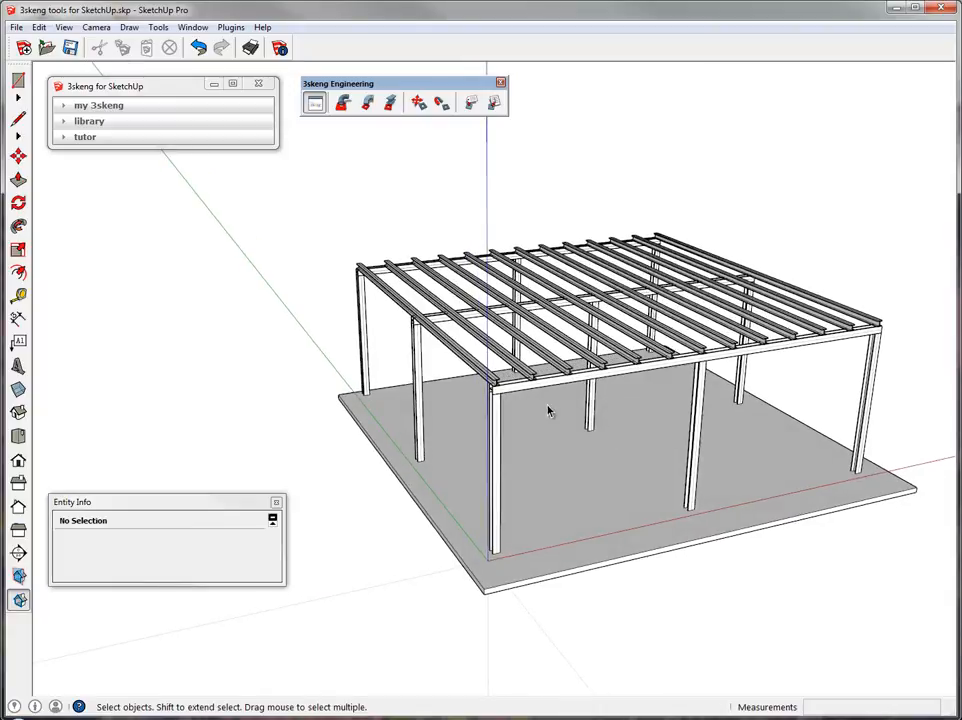
left_click_drag(548, 410, 530, 392)
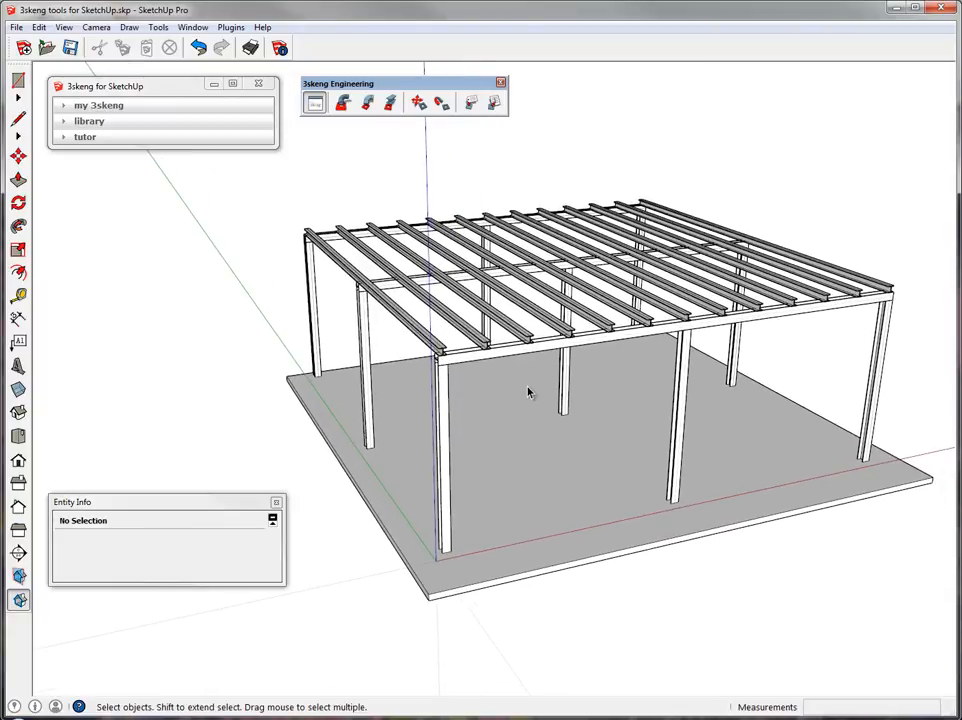
mouse_move(536, 408)
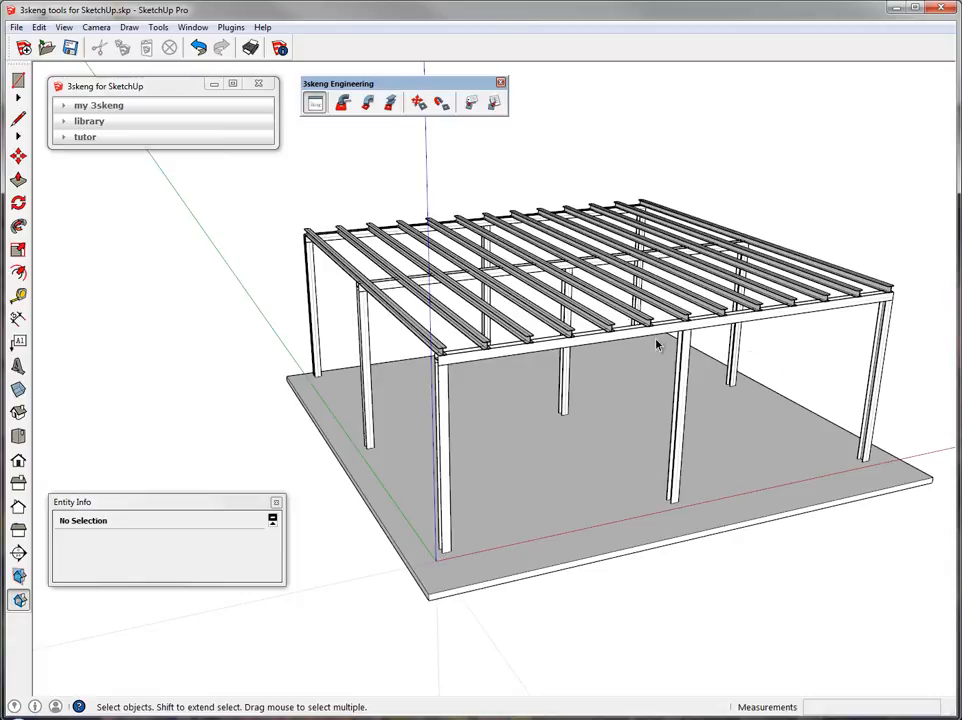
mouse_move(550, 452)
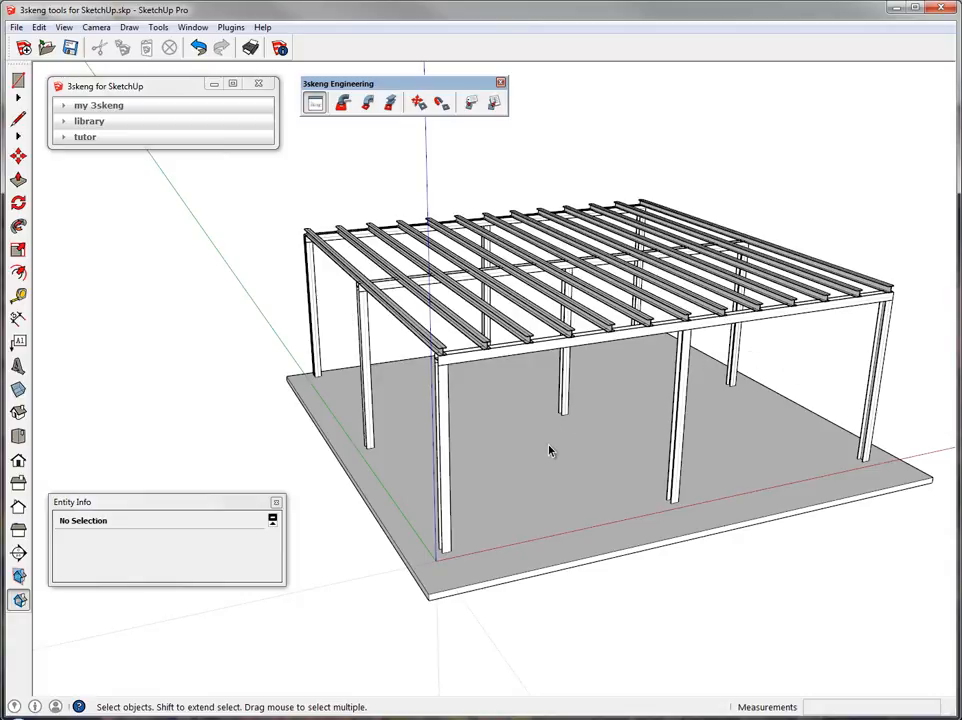